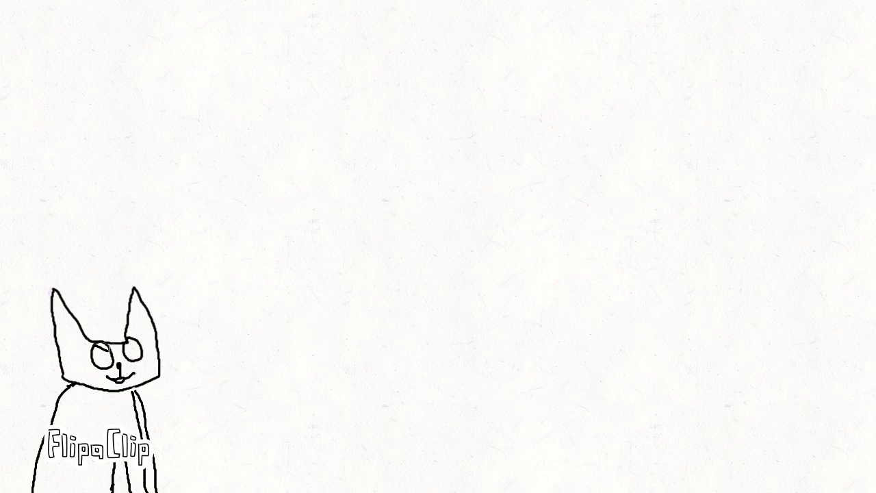
- Handwrite 'to spel' with the brush across the middle of the canvas, right of the cat
left_click_drag(260, 246, 595, 246)
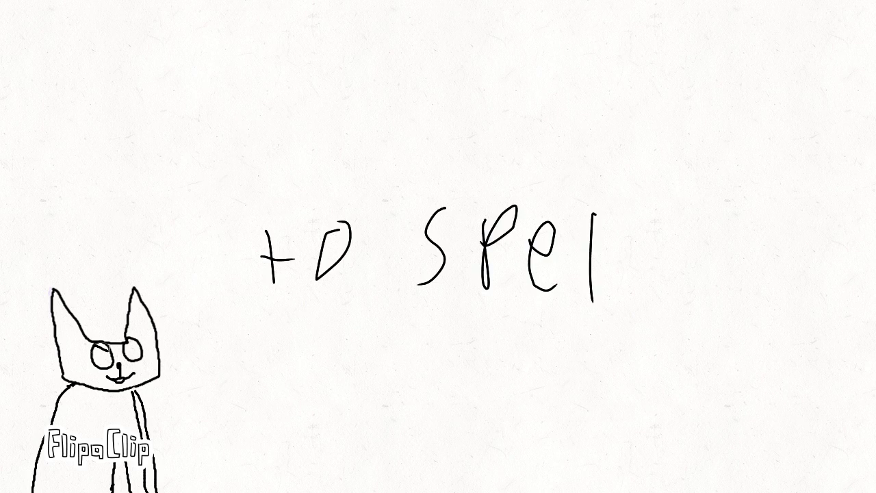